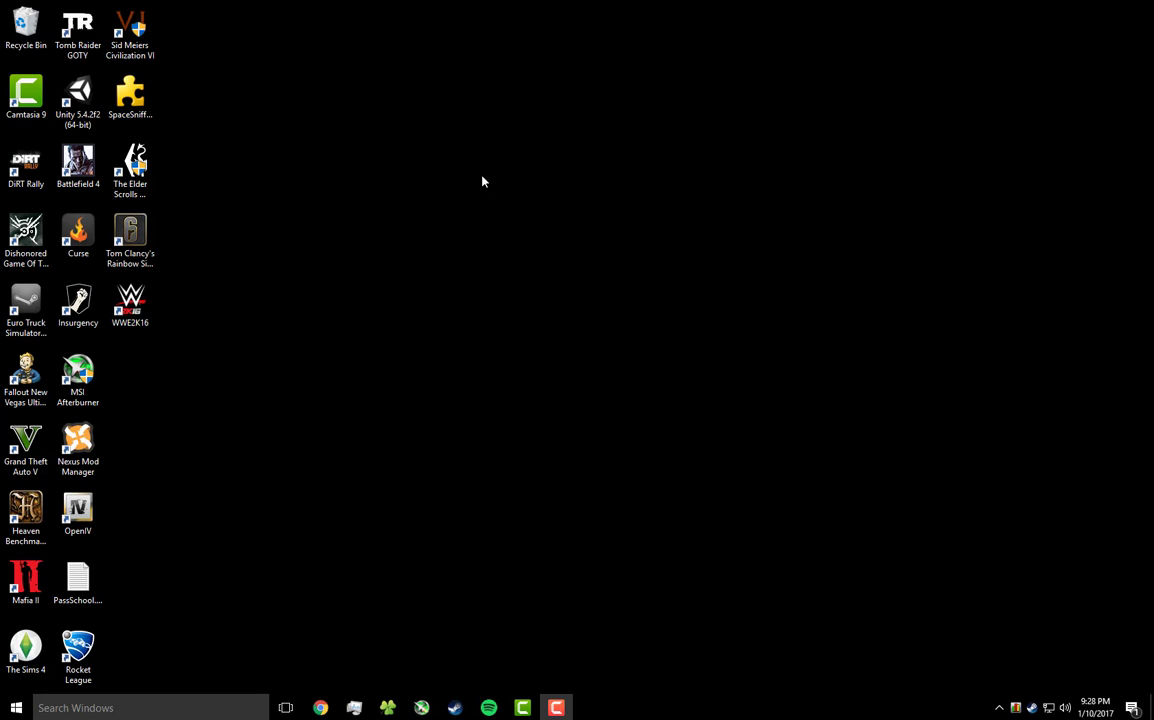
pyautogui.moveTo(535, 277)
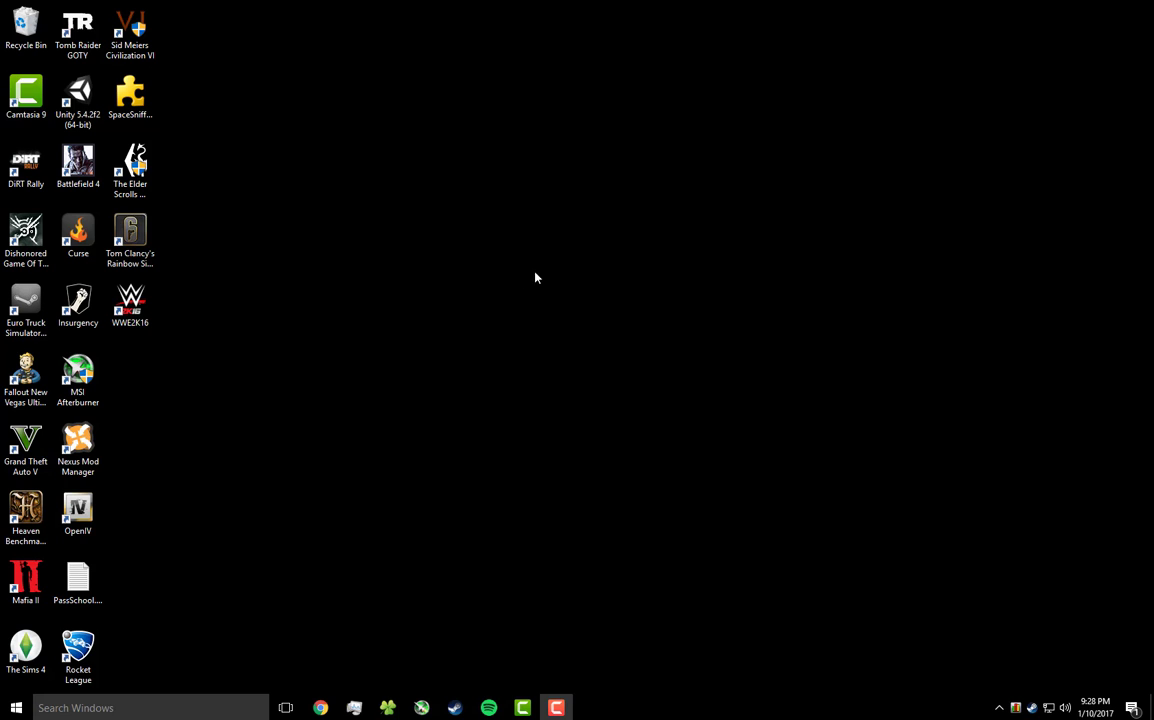
pyautogui.moveTo(511, 284)
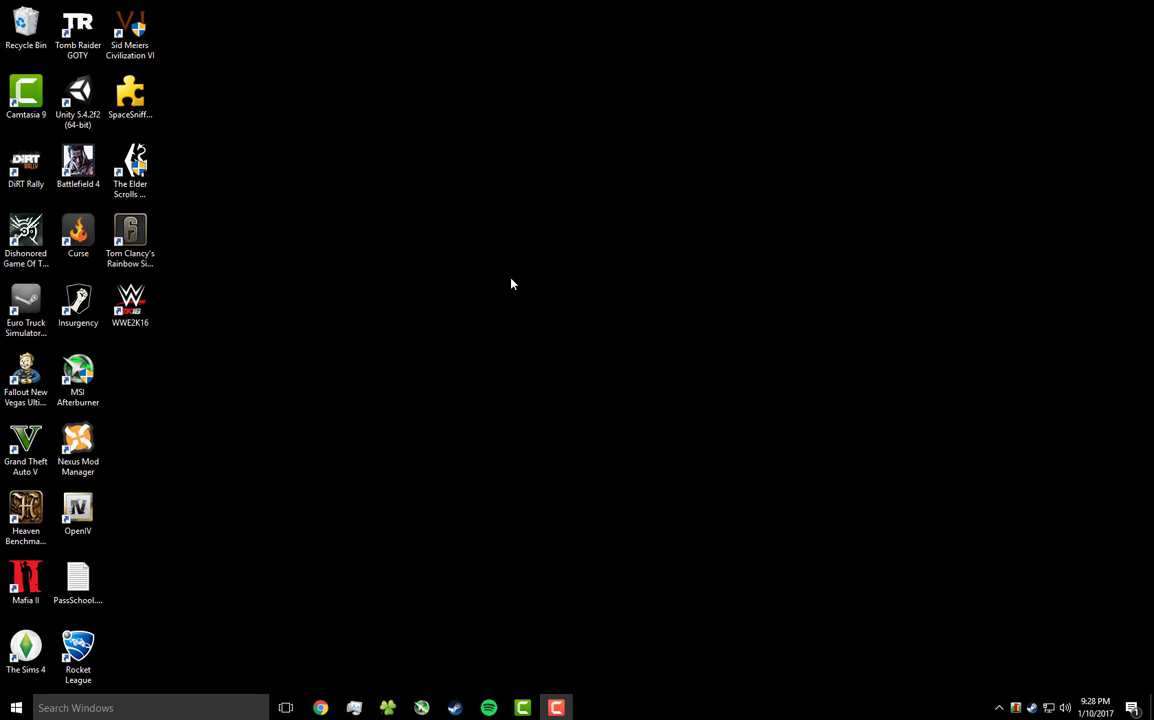
# Right-click an empty spot on the desktop to show the desktop context menu
pyautogui.rightClick(512, 284)
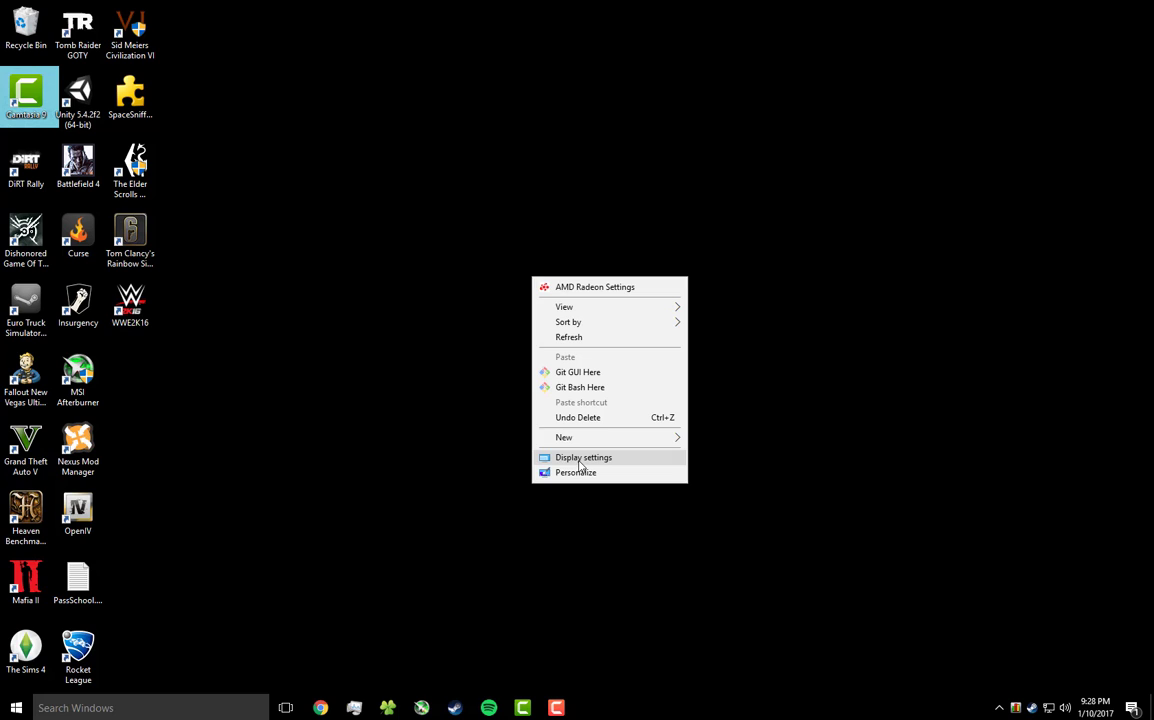
pyautogui.moveTo(490, 551)
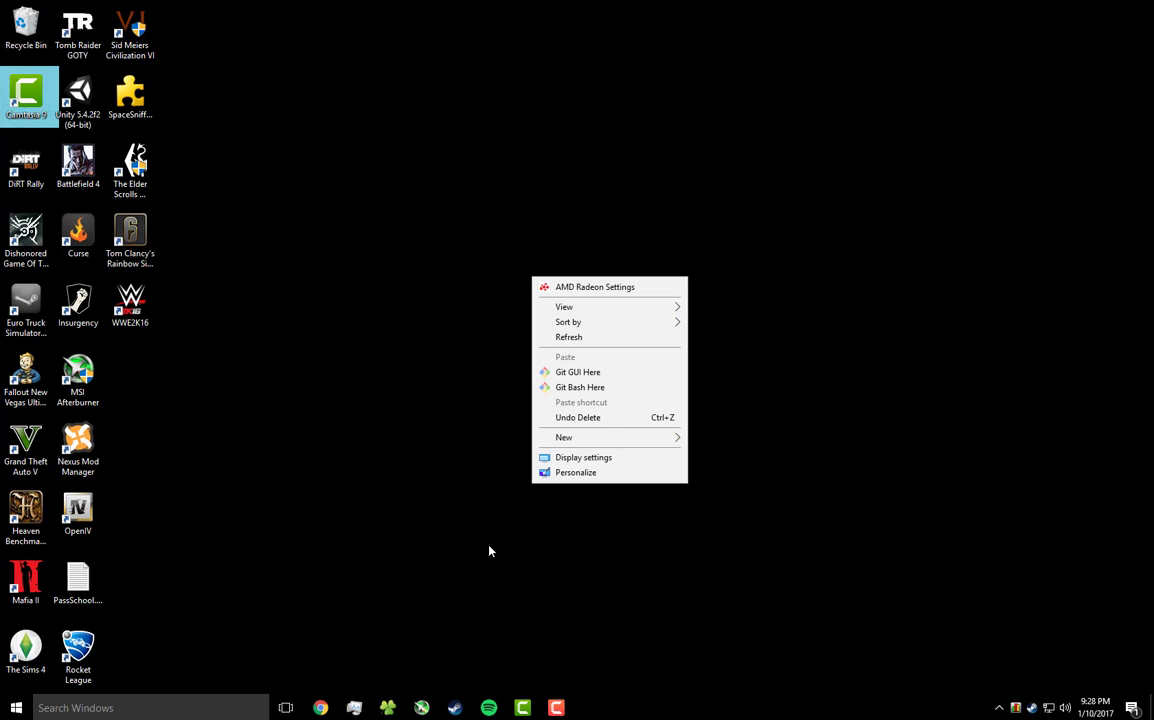
pyautogui.moveTo(617, 464)
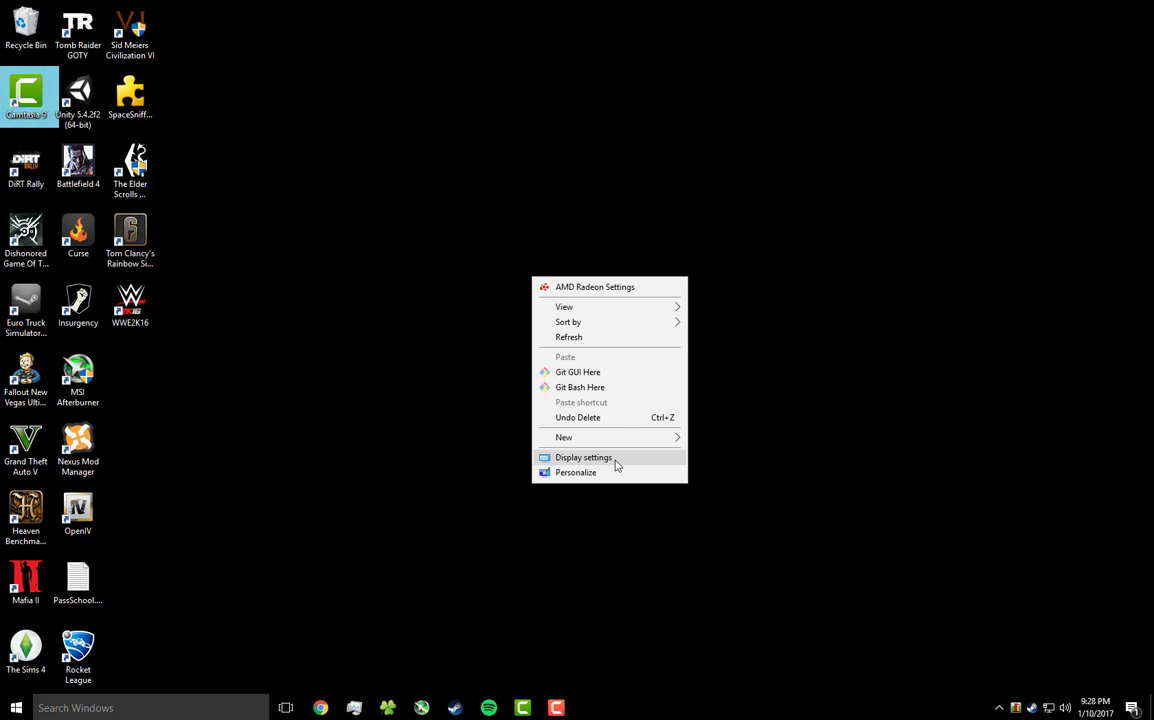
# Go from Display settings to Advanced display settings showing the 1680 × 1050 resolution
pyautogui.click(583, 457)
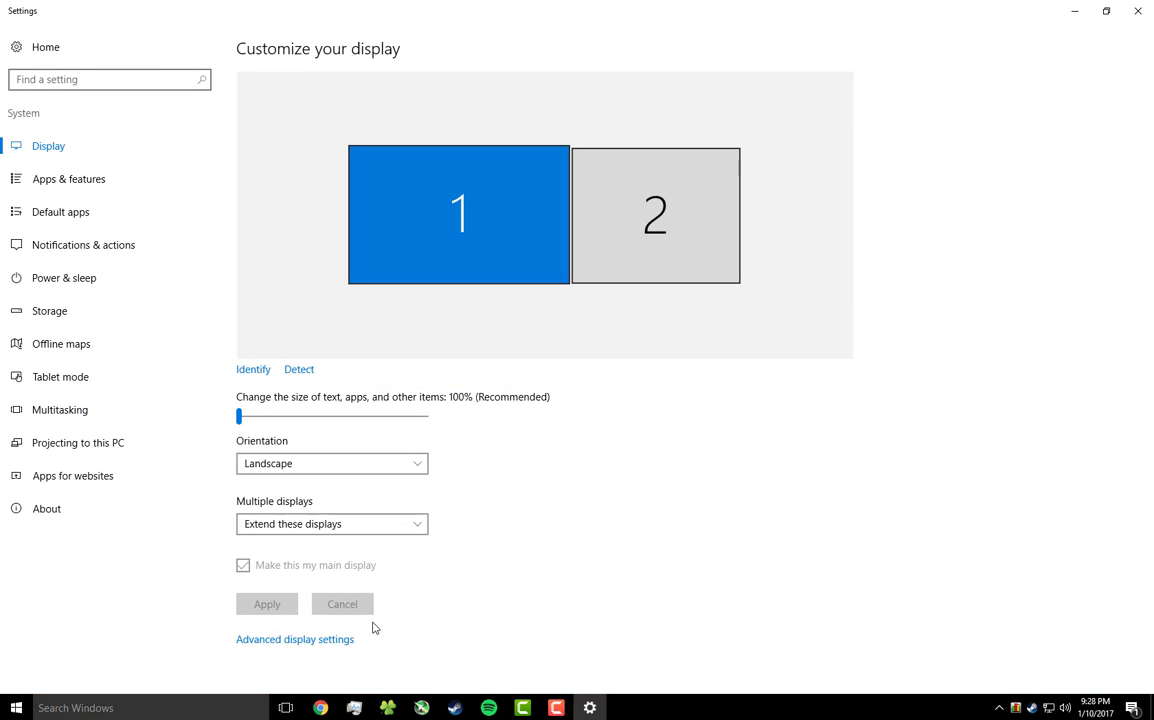
pyautogui.moveTo(266, 652)
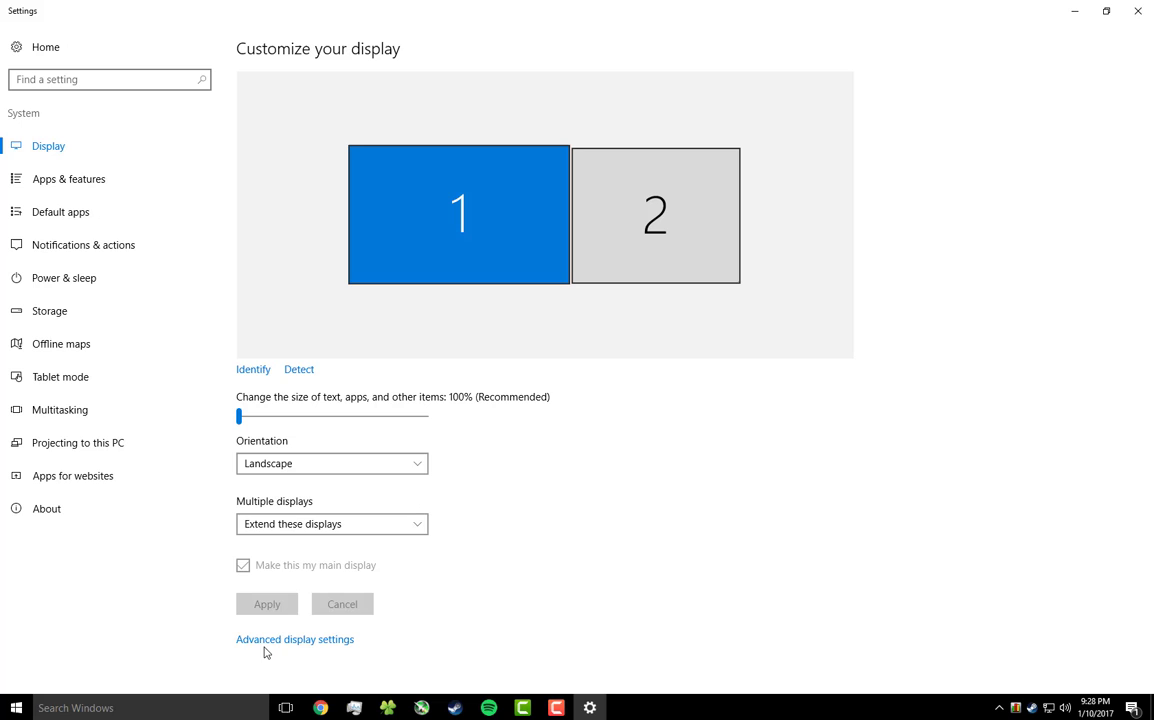
pyautogui.moveTo(284, 649)
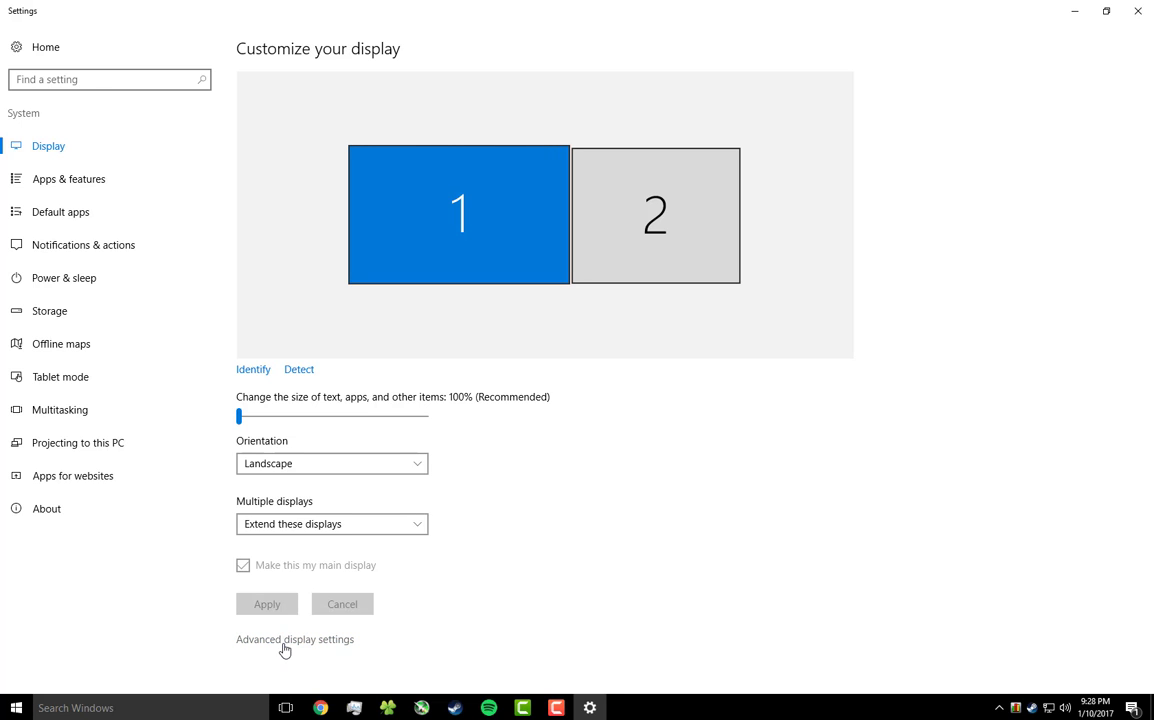
pyautogui.click(294, 639)
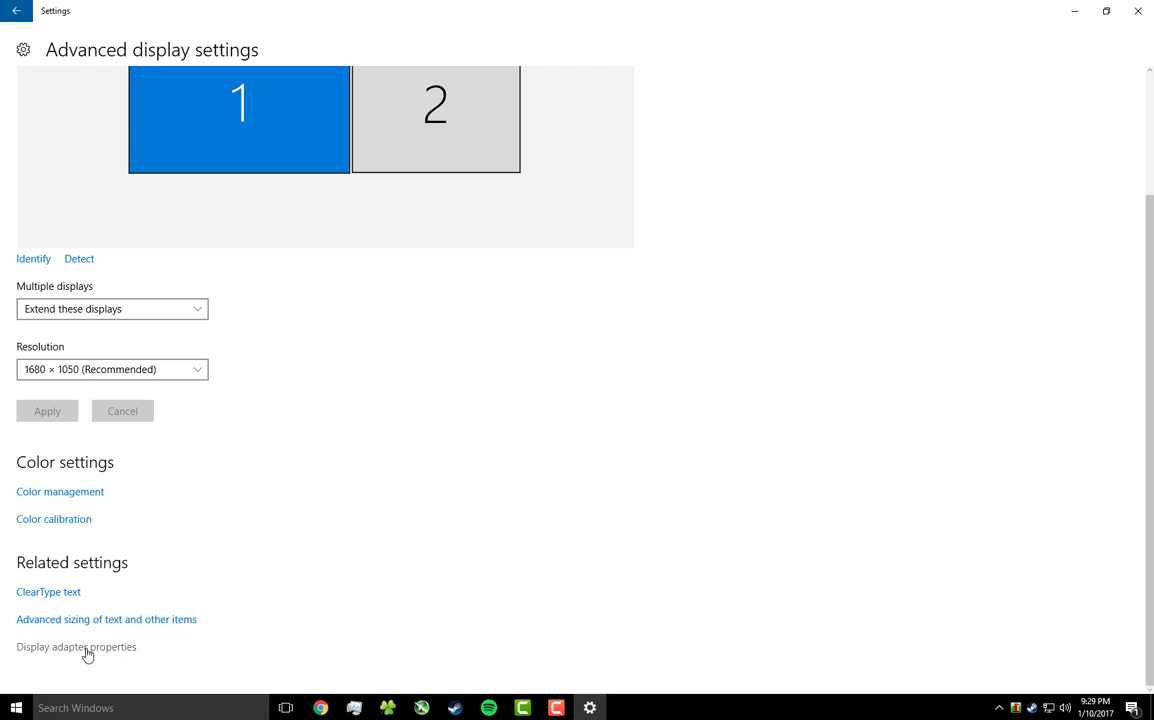
# Open the AMD Radeon R9 380 Series adapter properties window and nudge it rightward
pyautogui.click(76, 646)
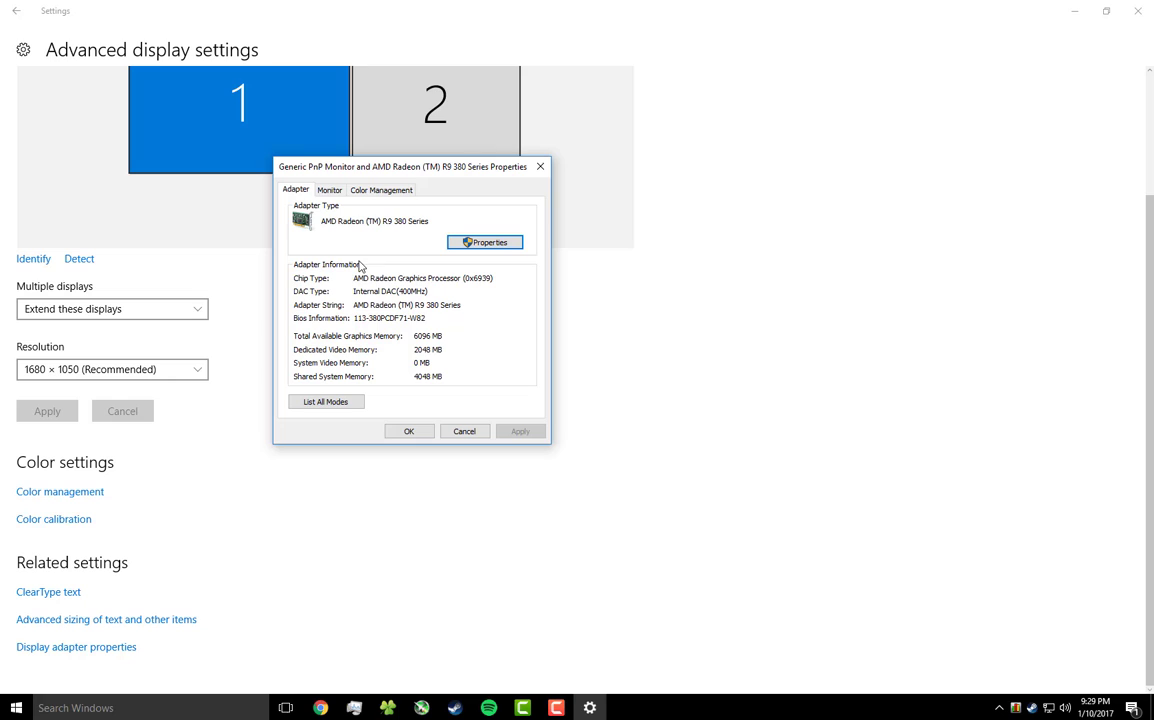
pyautogui.moveTo(558, 453)
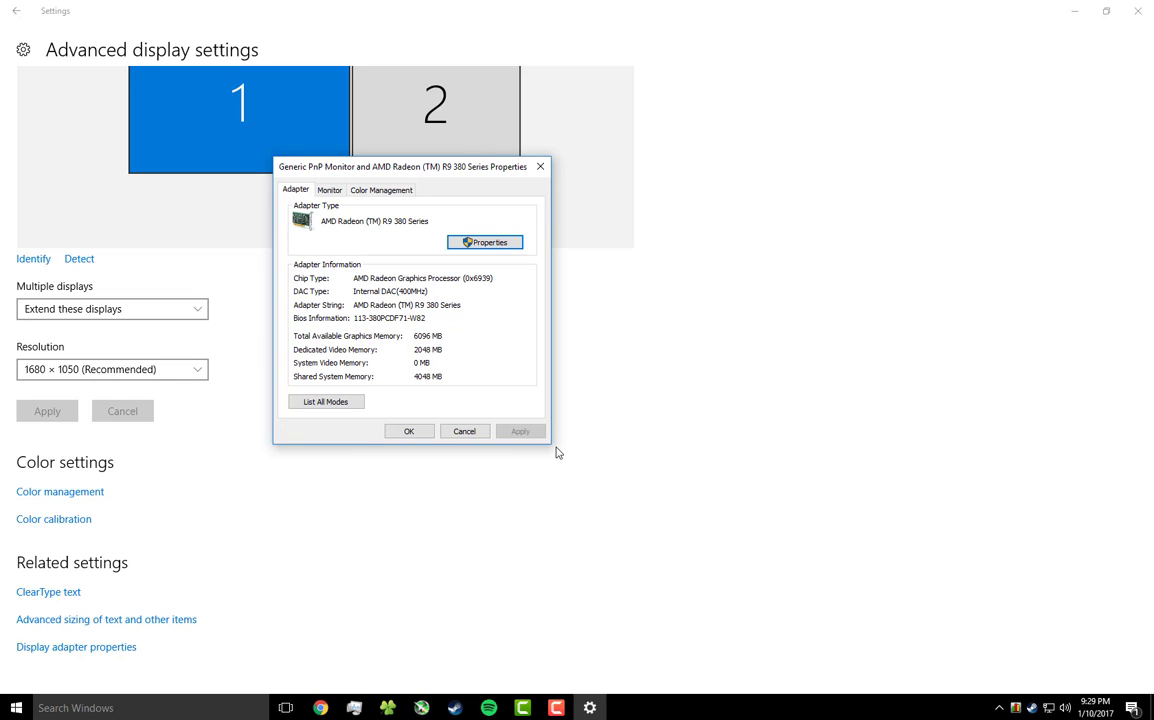
pyautogui.moveTo(334, 264)
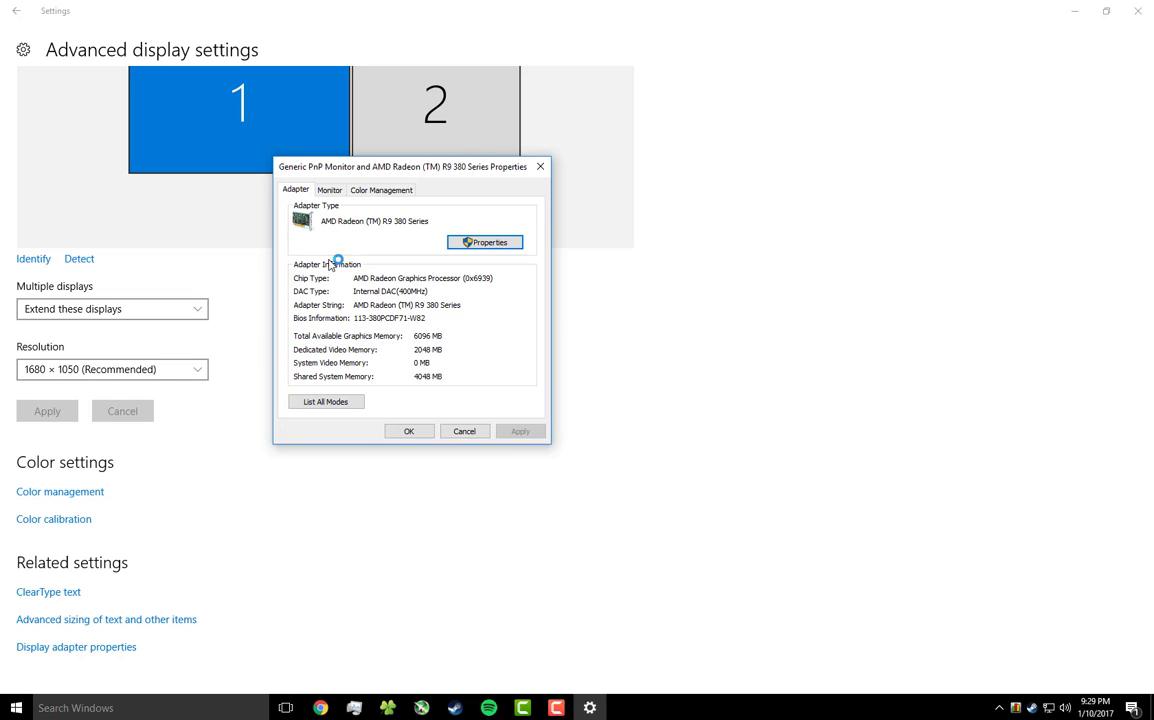
pyautogui.moveTo(450, 224)
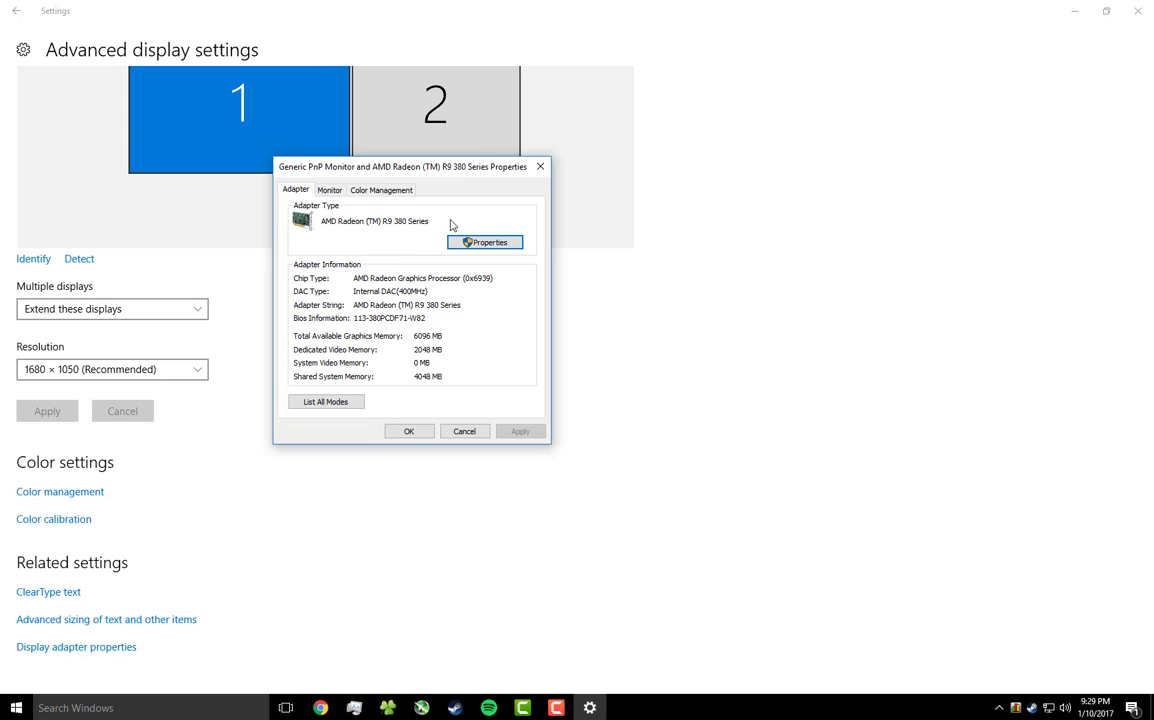
pyautogui.moveTo(410, 167); pyautogui.dragTo(443, 157)
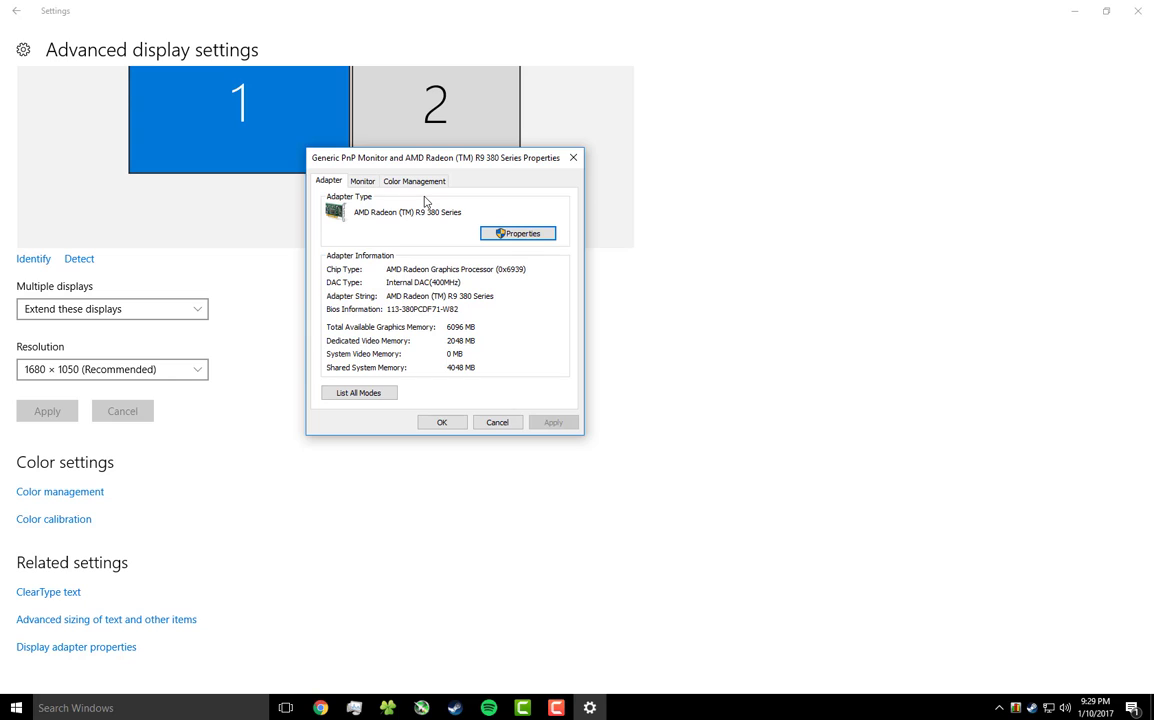
pyautogui.moveTo(500, 362)
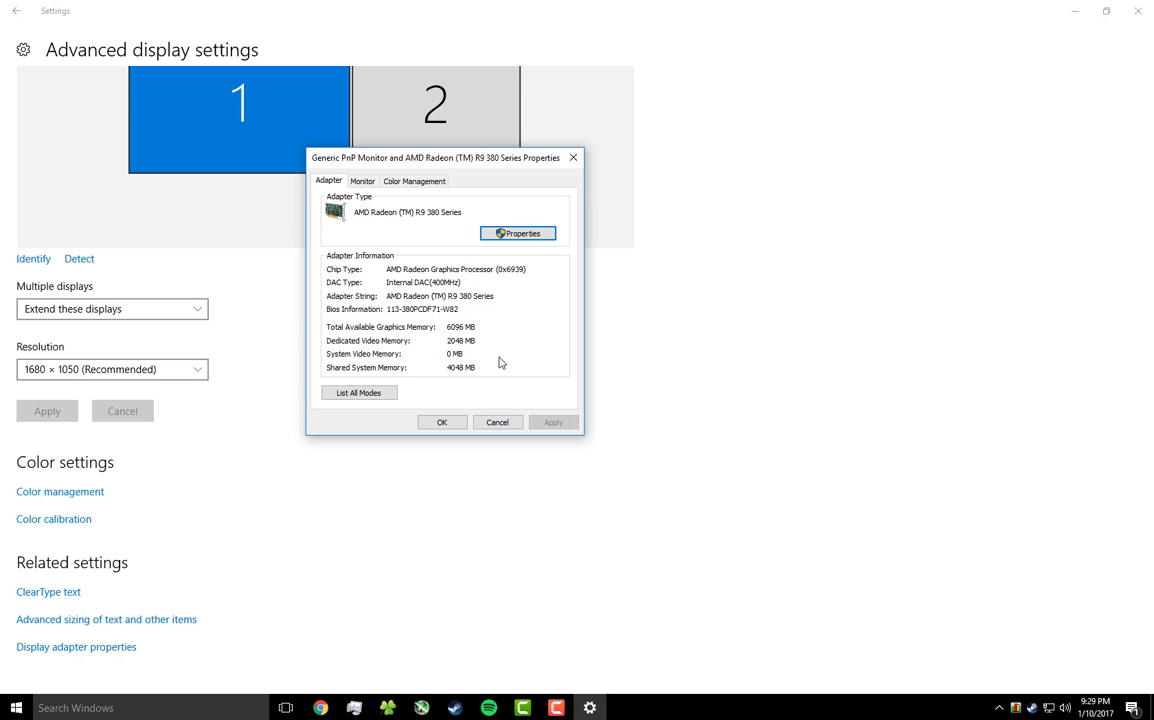
pyautogui.moveTo(952, 535)
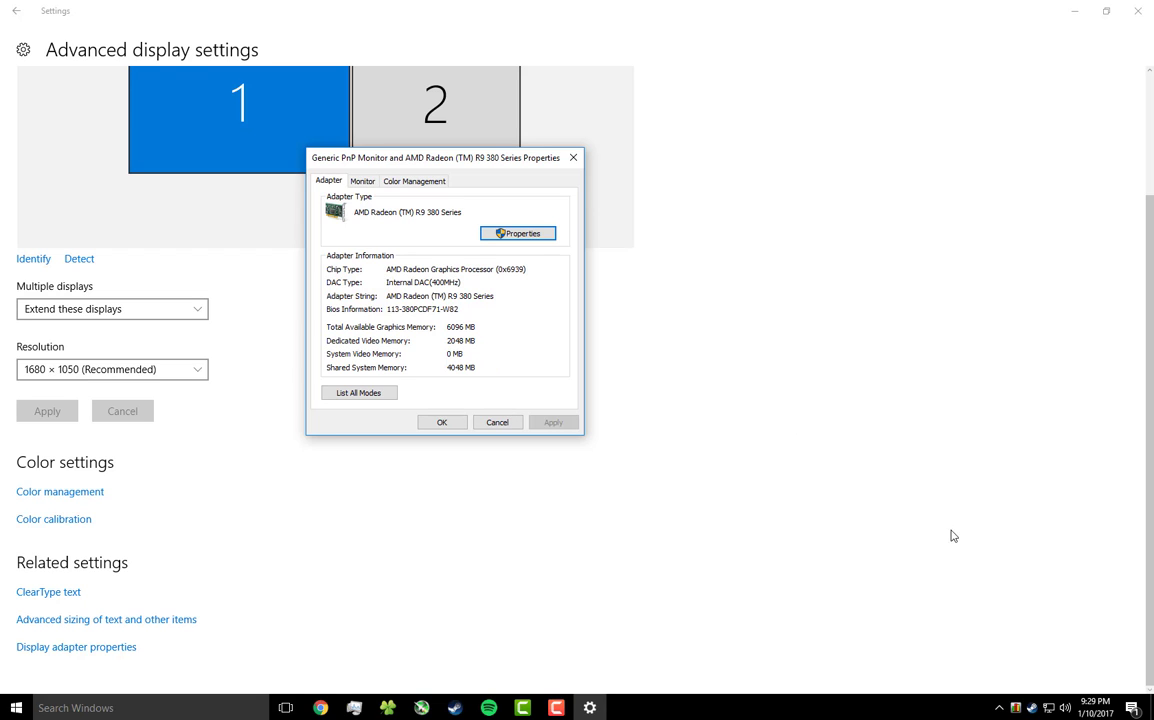